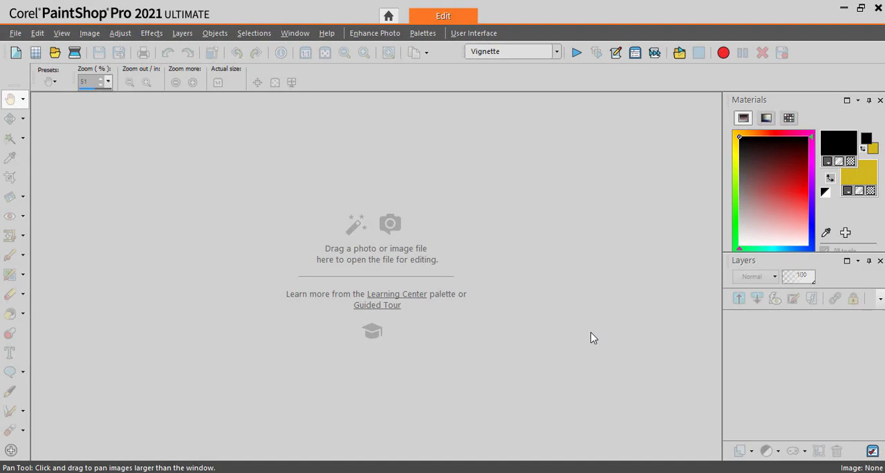
pyautogui.moveTo(596, 335)
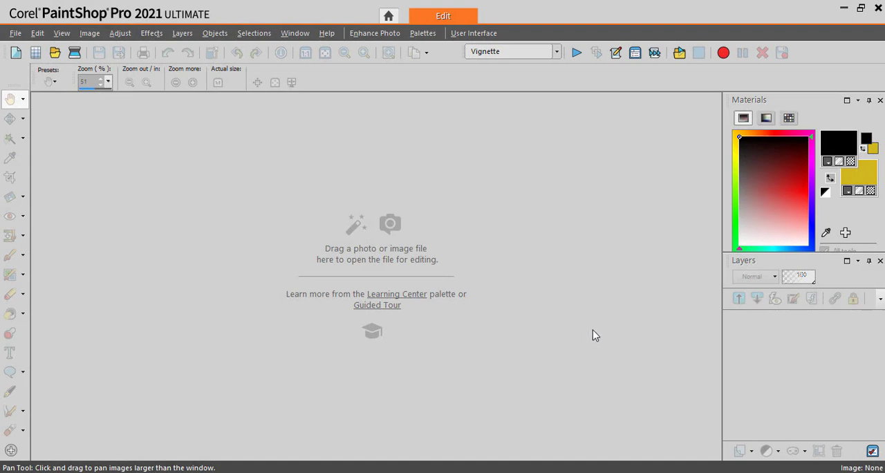
pyautogui.moveTo(584, 342)
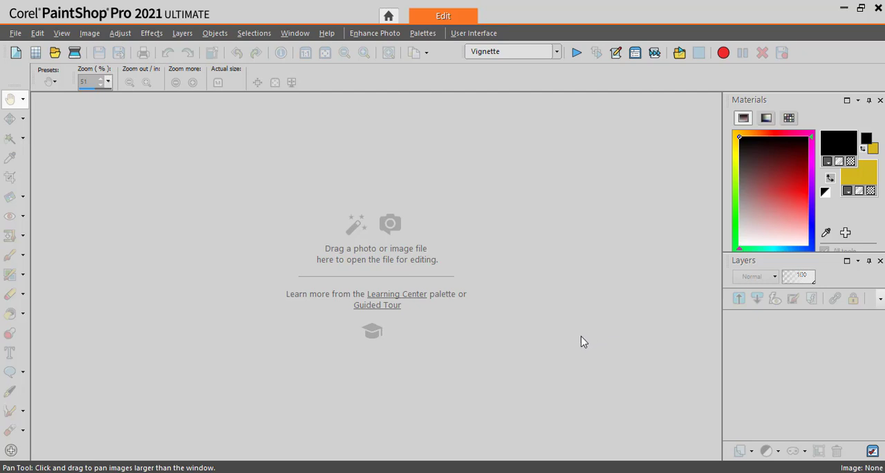
pyautogui.moveTo(588, 340)
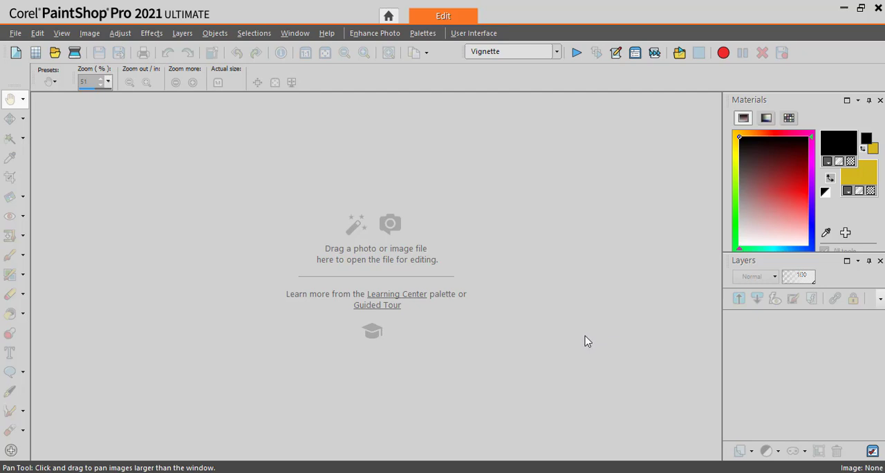
pyautogui.moveTo(584, 343)
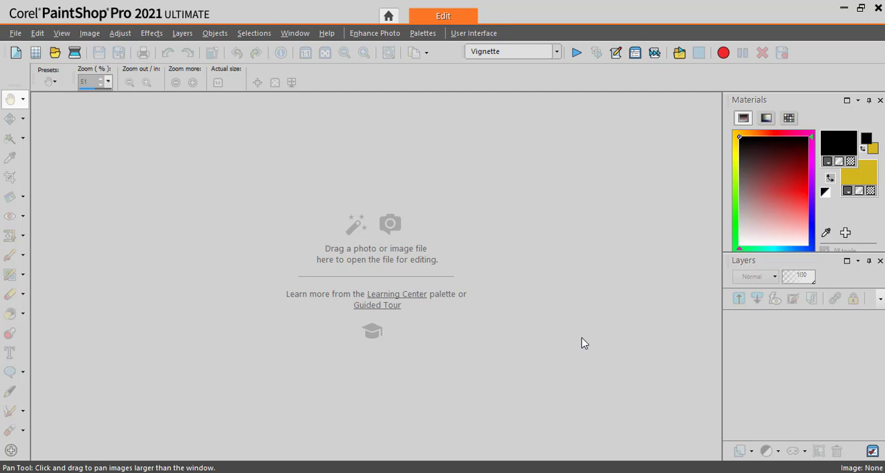
pyautogui.moveTo(584, 339)
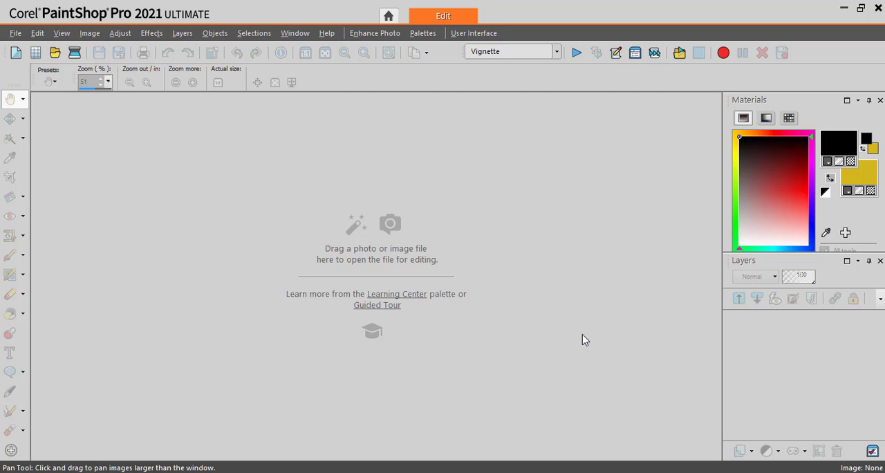
pyautogui.moveTo(590, 338)
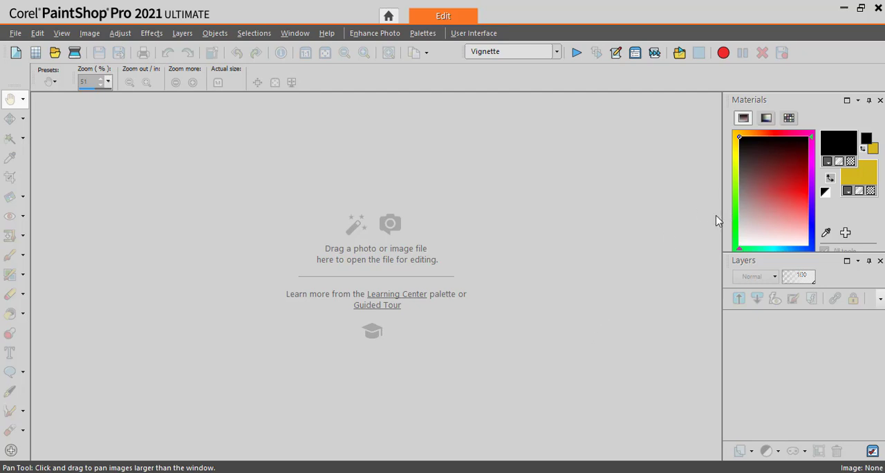
pyautogui.moveTo(840, 142)
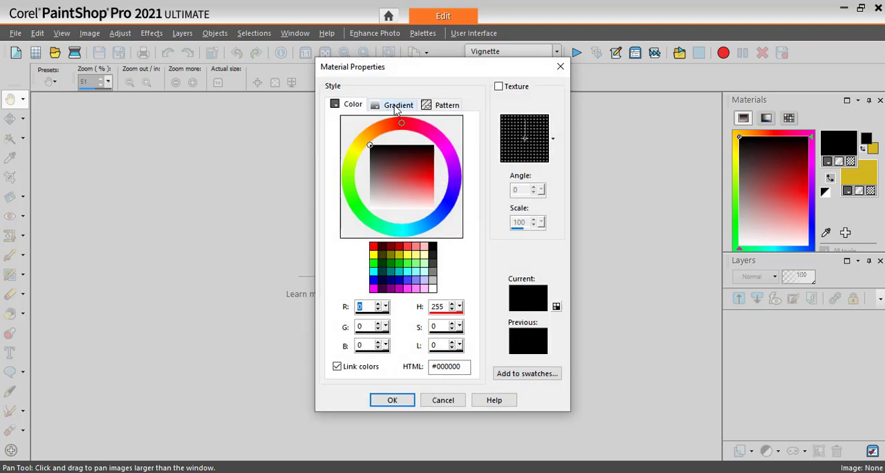
# Step: Switch the material to Gradient and open the Gradient Editor on TestSky
pyautogui.click(397, 104)
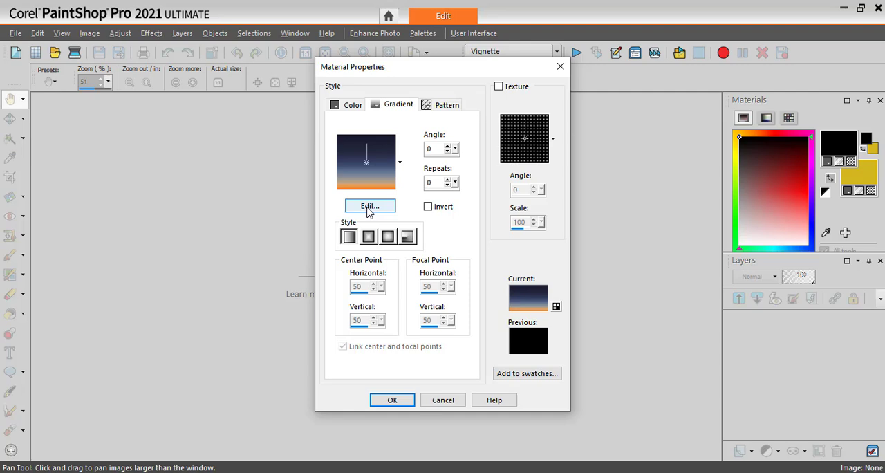
pyautogui.click(370, 206)
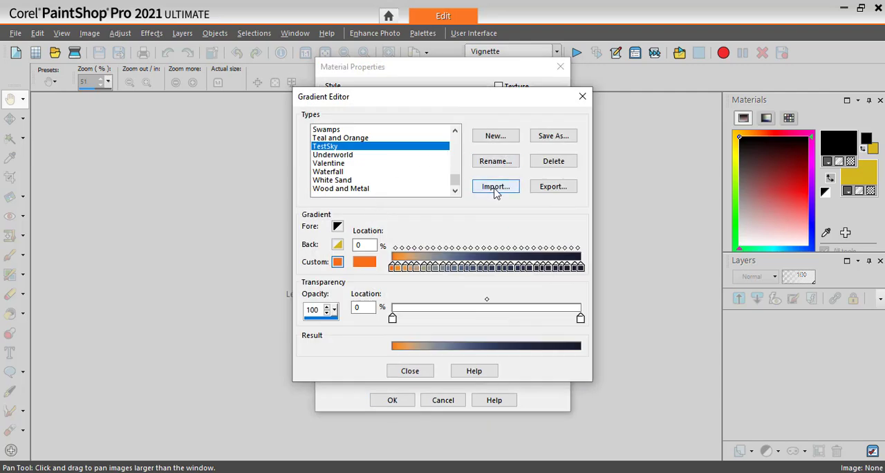
# Step: Import the gradient file '45 Gradients_dR-DesignResources.grd'
pyautogui.click(494, 186)
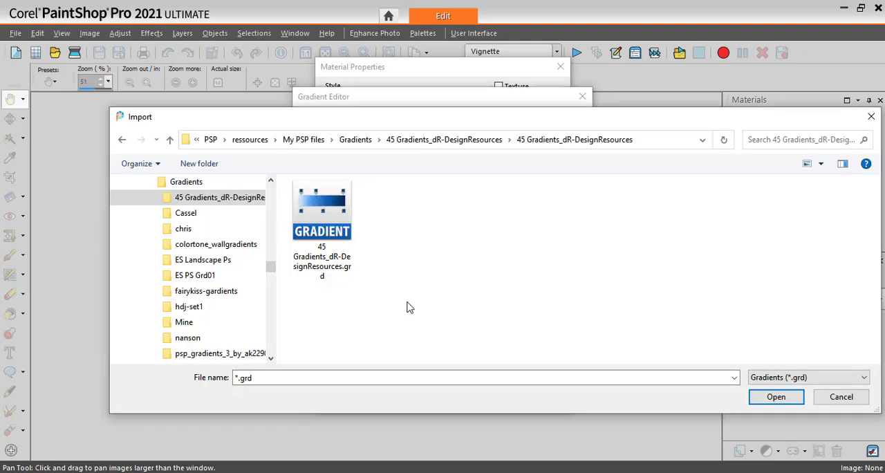
pyautogui.moveTo(329, 293)
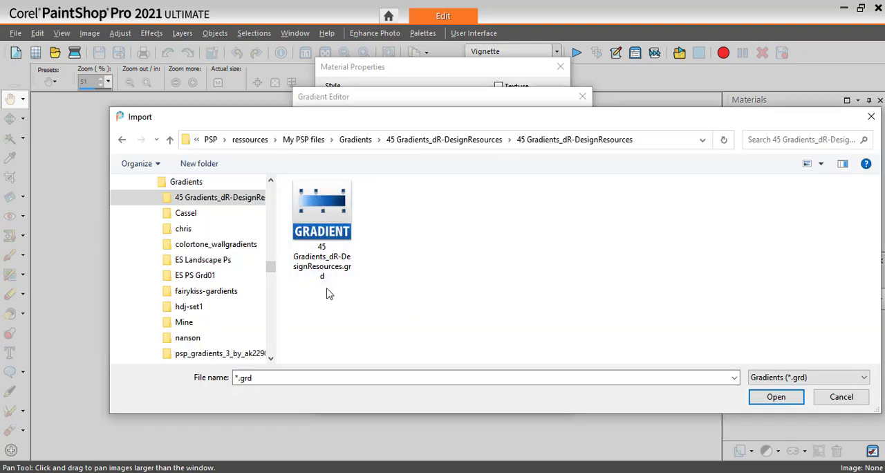
pyautogui.click(322, 210)
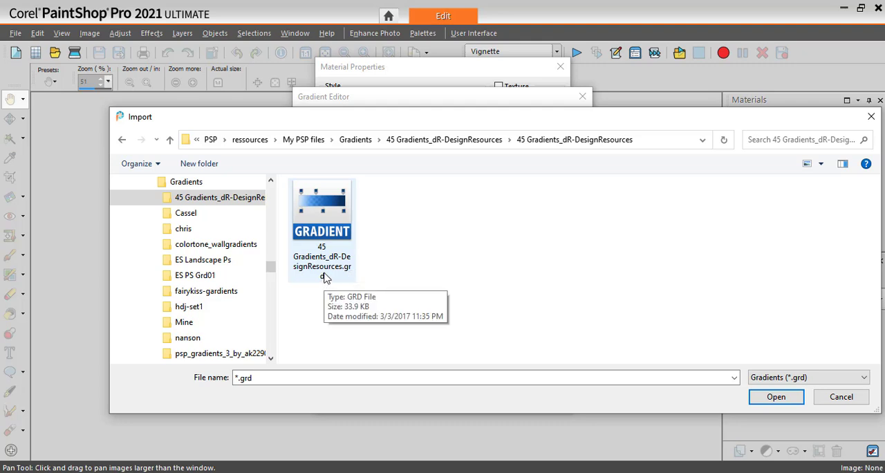
pyautogui.moveTo(325, 282)
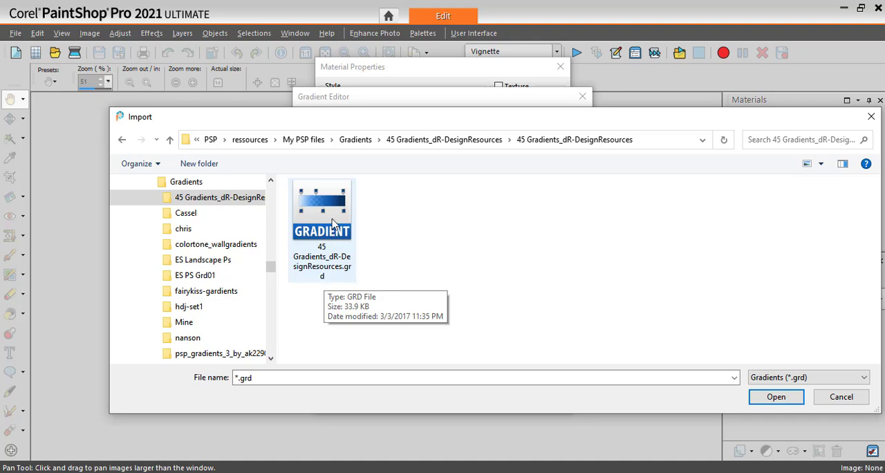
pyautogui.click(322, 207)
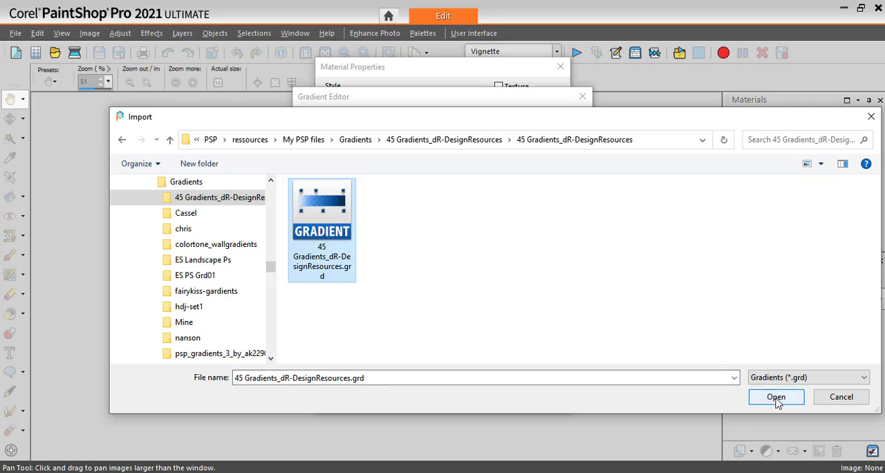
pyautogui.click(776, 396)
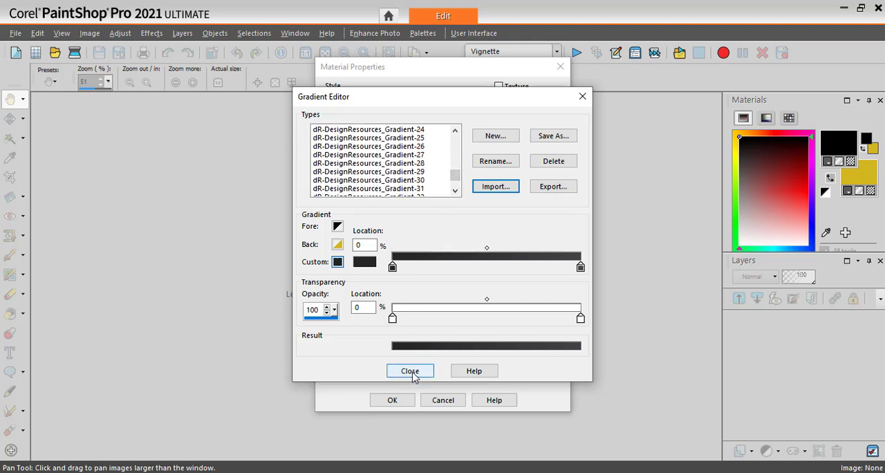
# Step: Close the Gradient Editor and cancel Material Properties
pyautogui.click(409, 371)
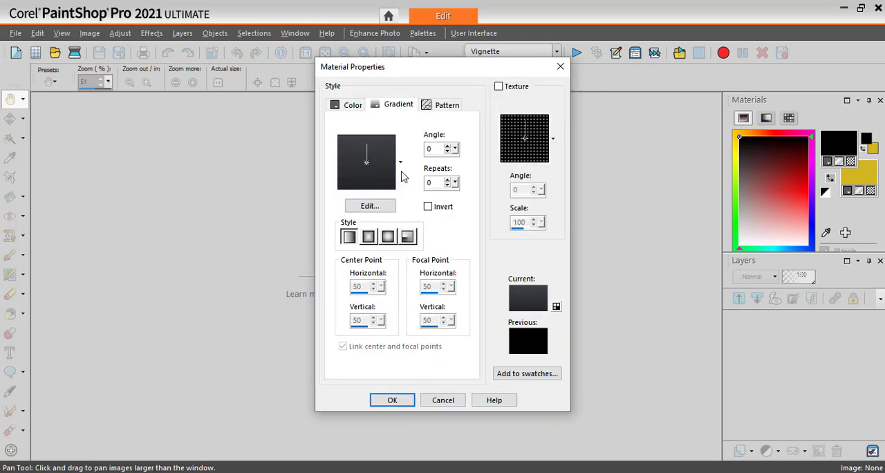
pyautogui.click(399, 162)
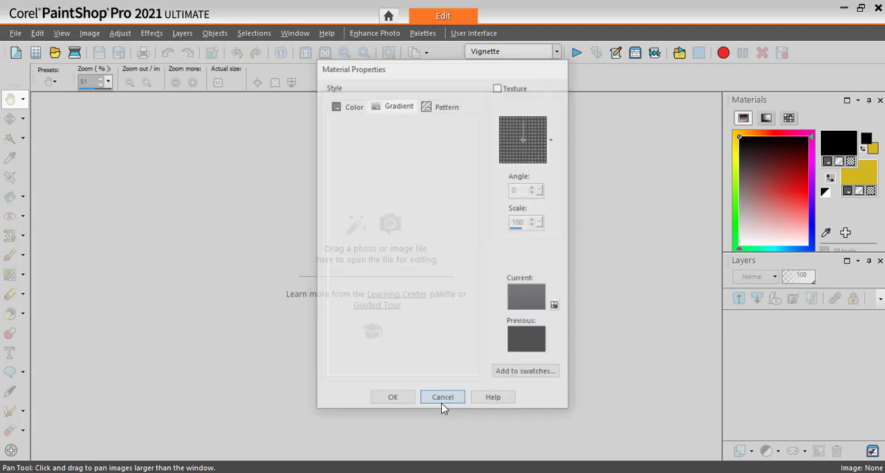
# Step: Dismiss the old dialog and show the gradient collection's Import/Export options menu
pyautogui.click(442, 396)
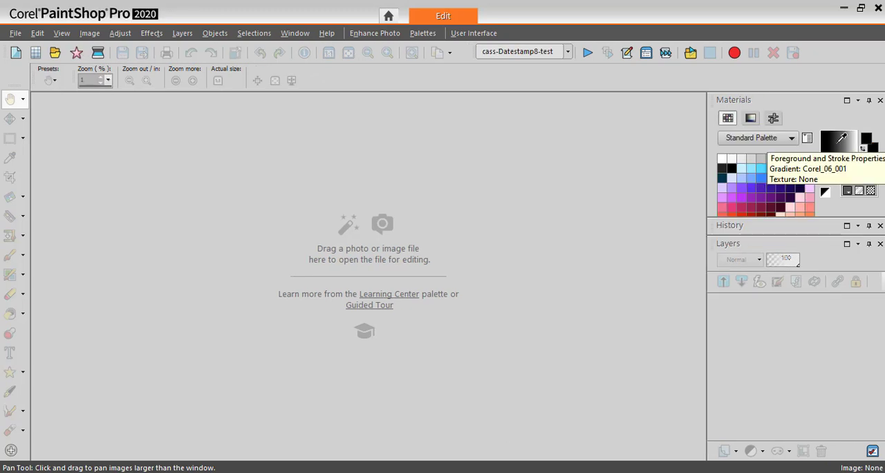
pyautogui.moveTo(843, 137)
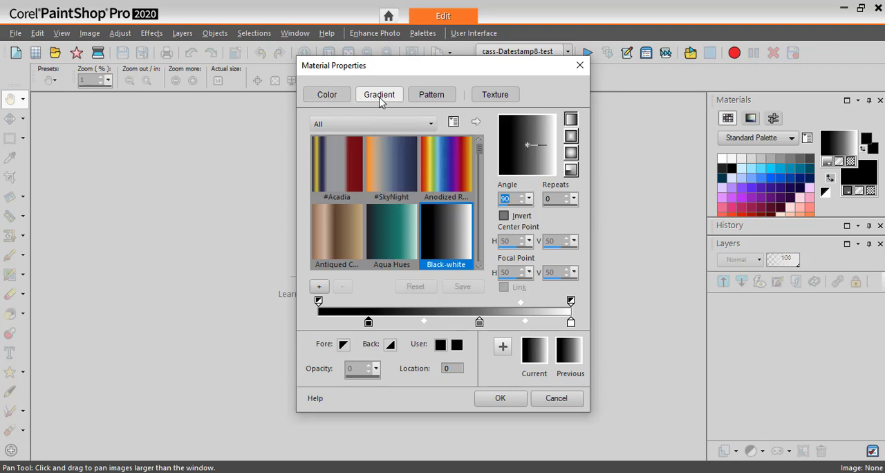
pyautogui.moveTo(454, 122)
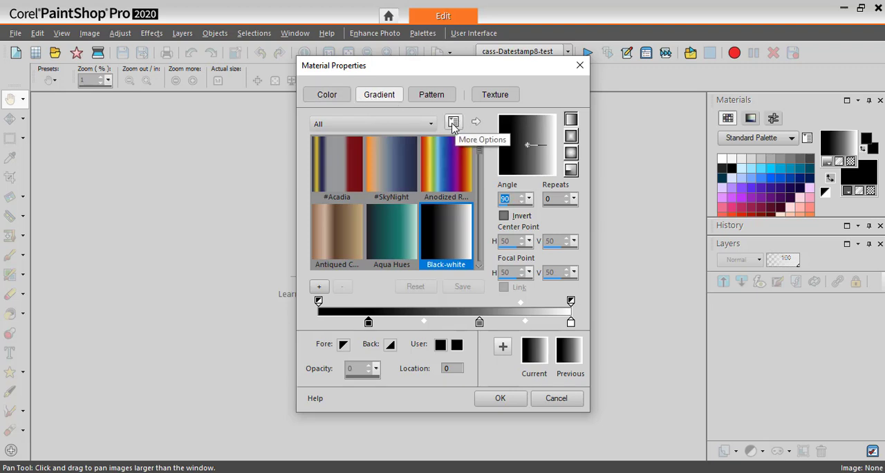
pyautogui.click(454, 122)
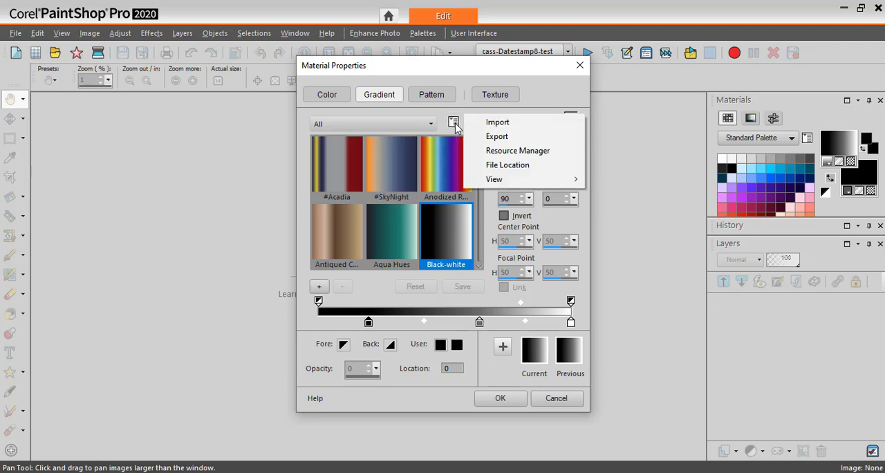
pyautogui.moveTo(497, 122)
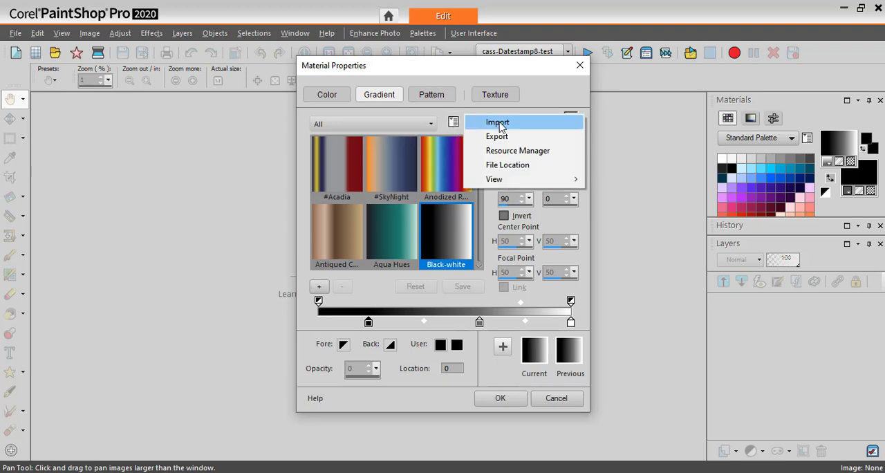
# Step: Import 'hdj-set2.grd' from the hdj-set2 folder into the gradient collection
pyautogui.click(497, 122)
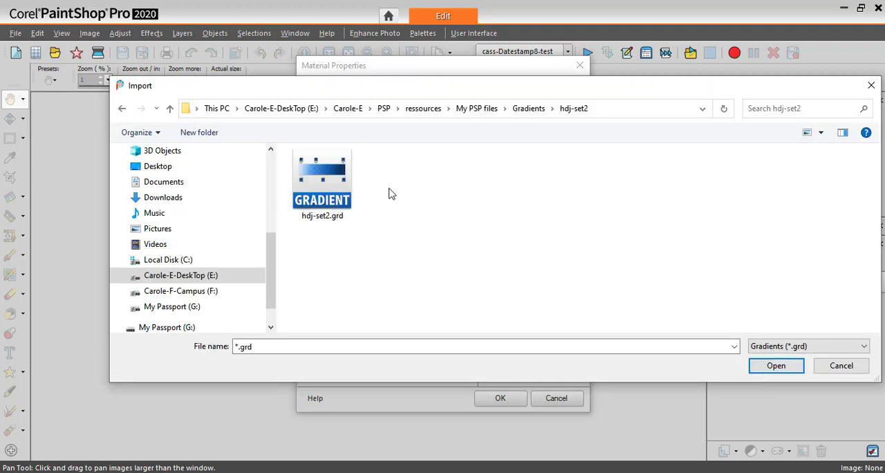
pyautogui.moveTo(386, 197)
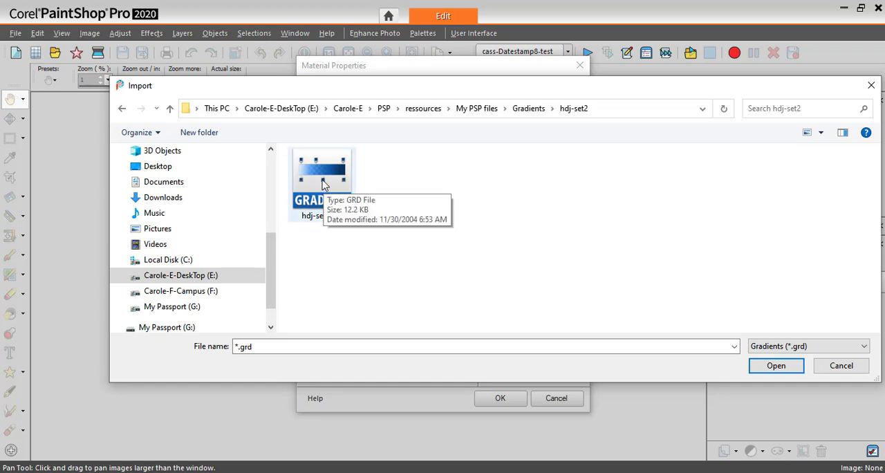
pyautogui.click(320, 180)
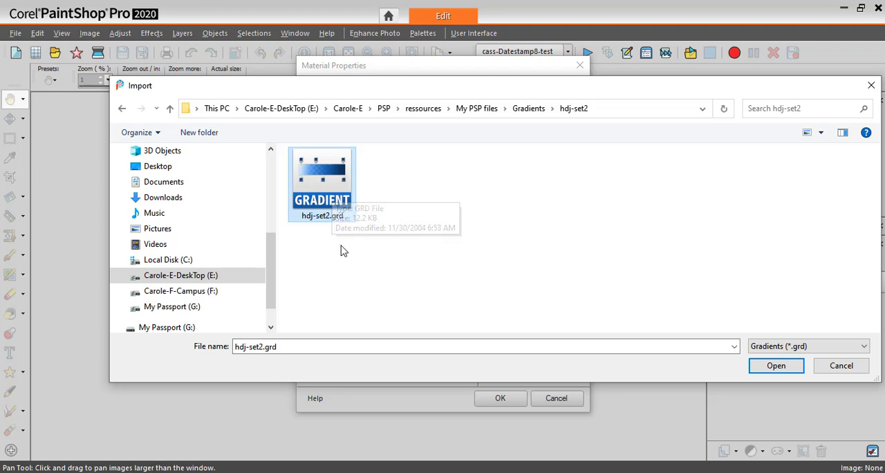
pyautogui.moveTo(798, 393)
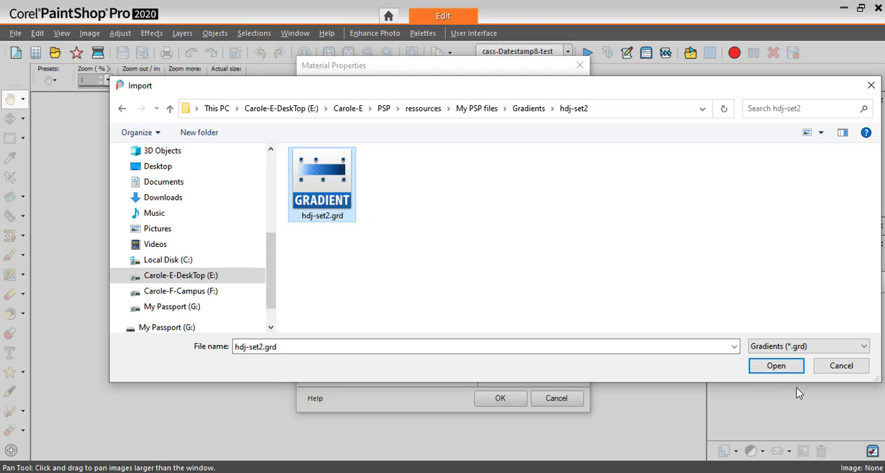
pyautogui.click(776, 365)
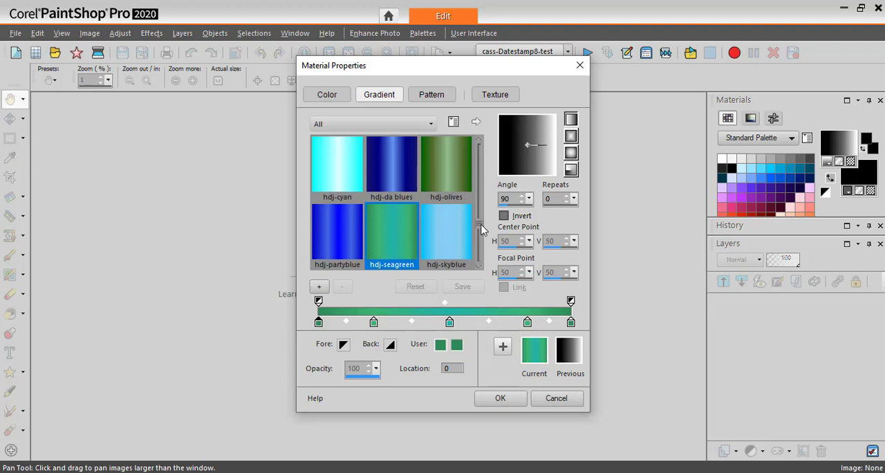
pyautogui.moveTo(443, 204)
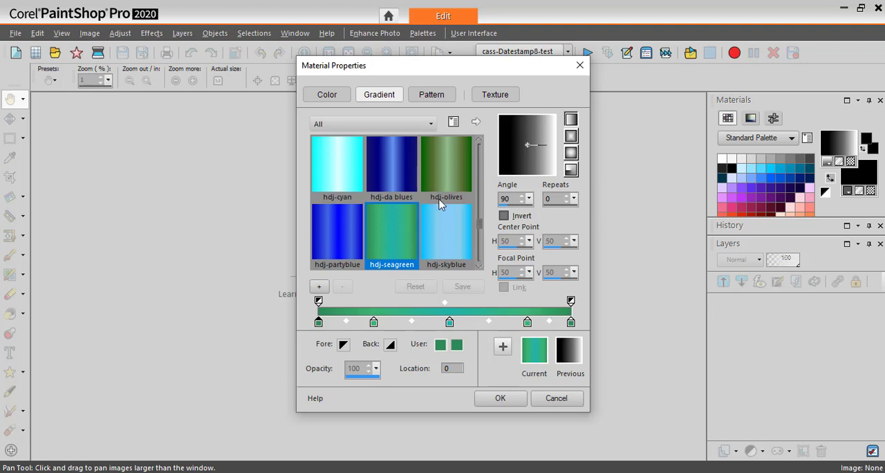
pyautogui.moveTo(484, 235)
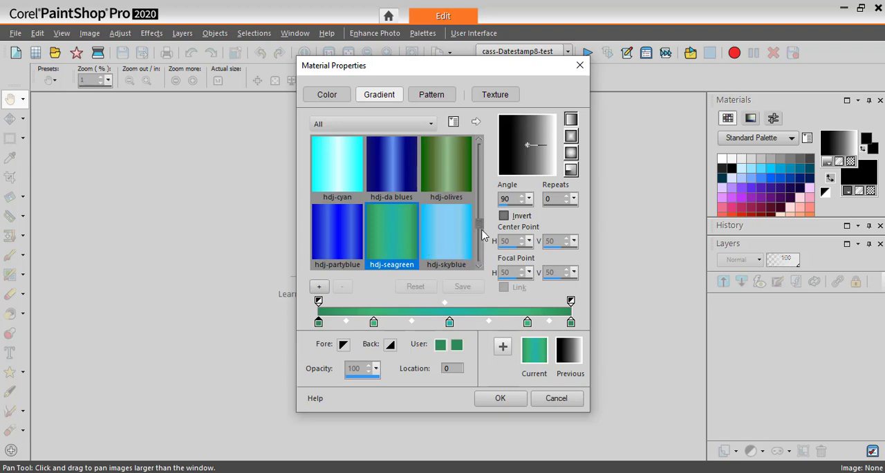
pyautogui.moveTo(399, 241)
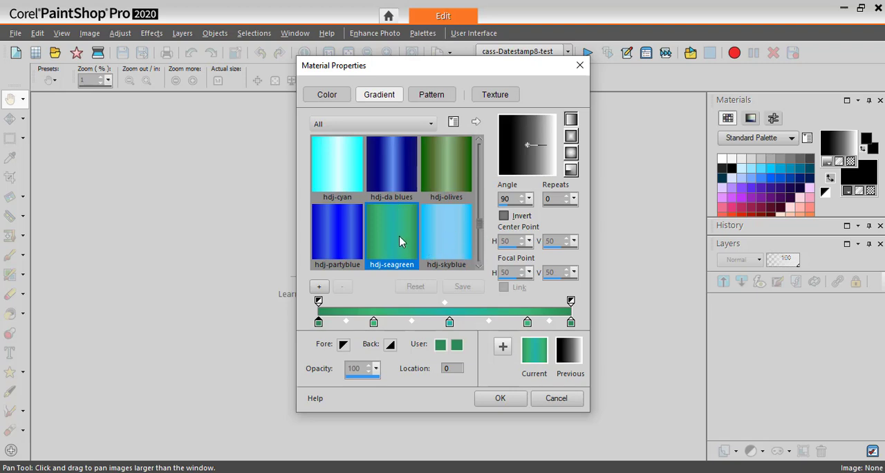
pyautogui.moveTo(392, 239)
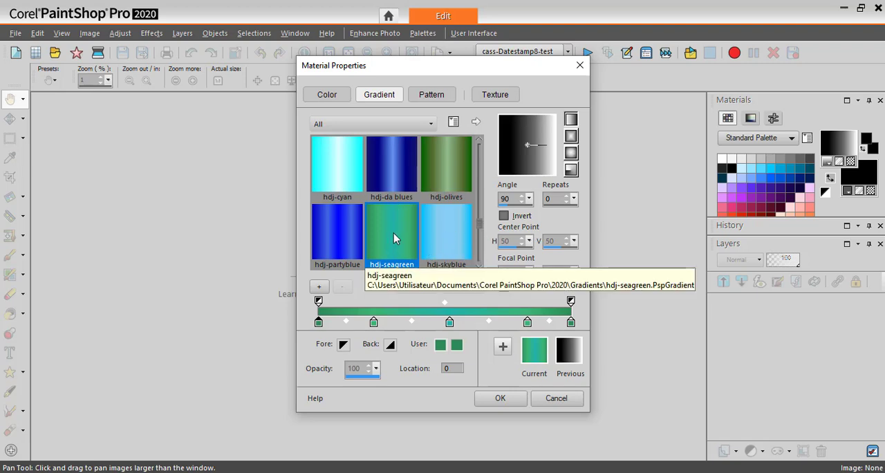
pyautogui.moveTo(391, 248)
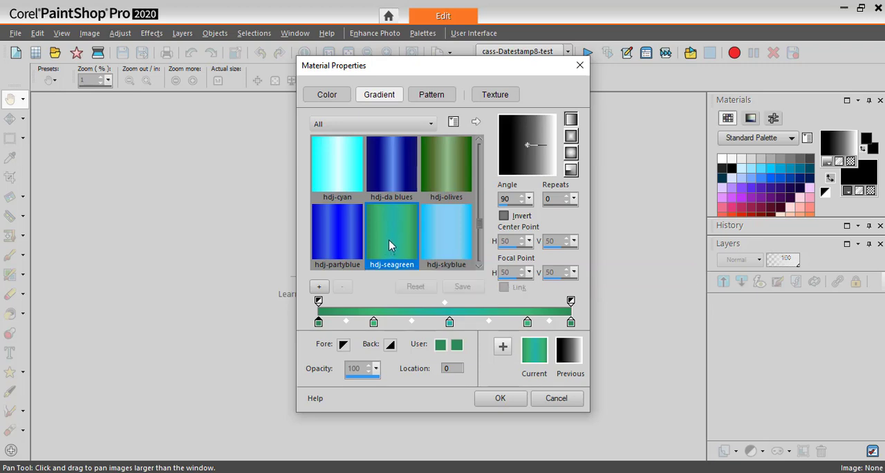
pyautogui.moveTo(389, 242)
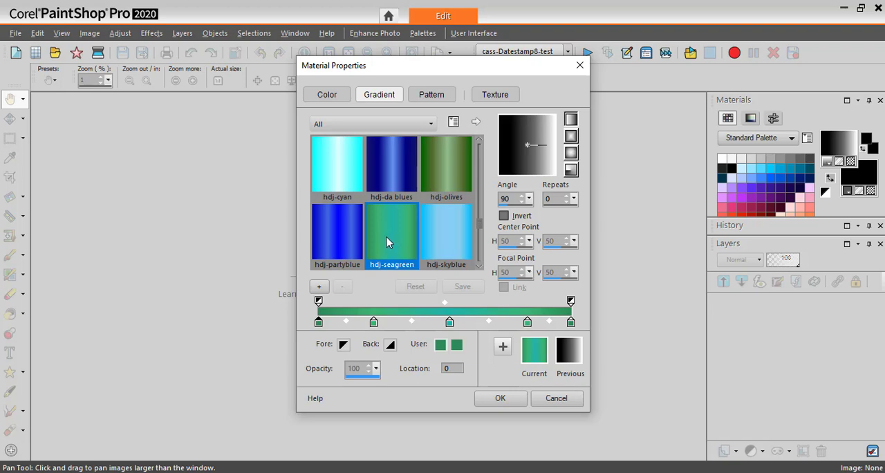
pyautogui.moveTo(393, 246)
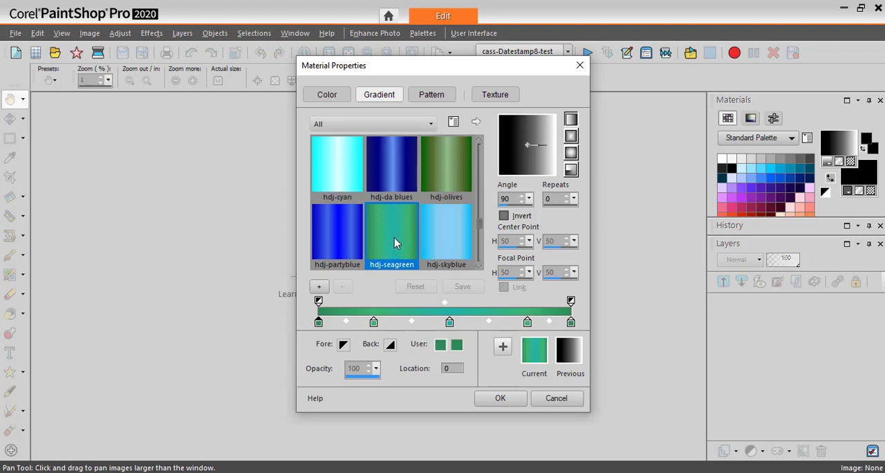
pyautogui.scroll(-3)
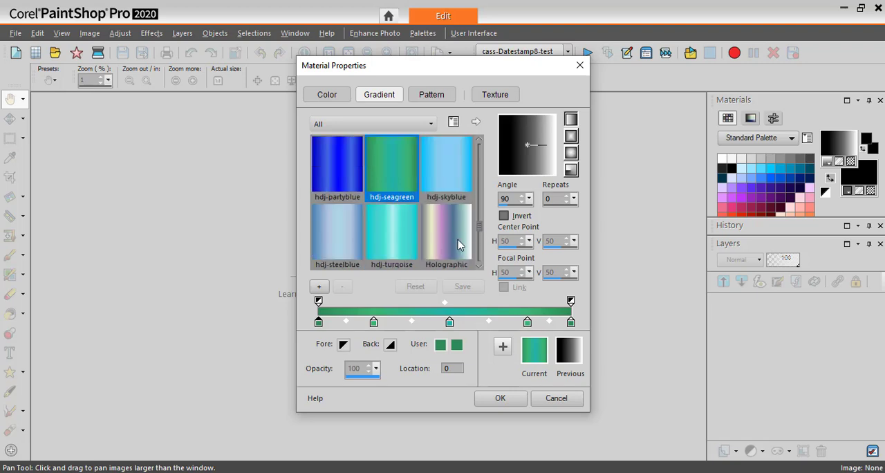
pyautogui.moveTo(481, 230)
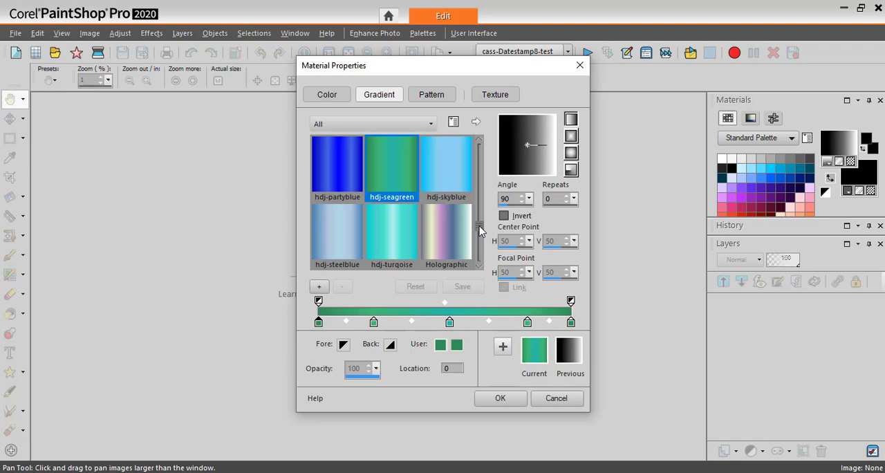
pyautogui.moveTo(608, 248)
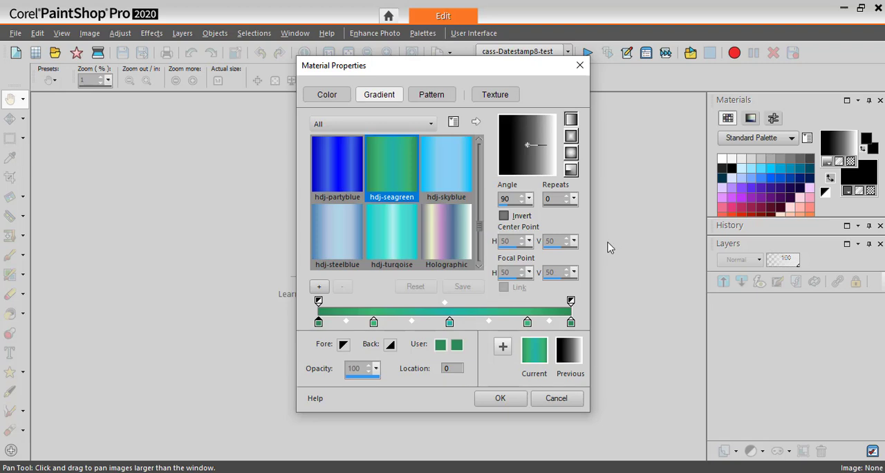
pyautogui.moveTo(594, 263)
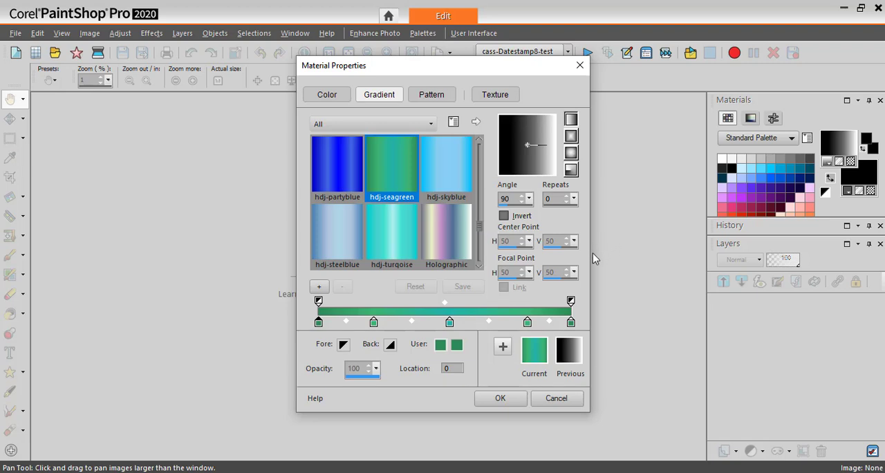
pyautogui.moveTo(593, 249)
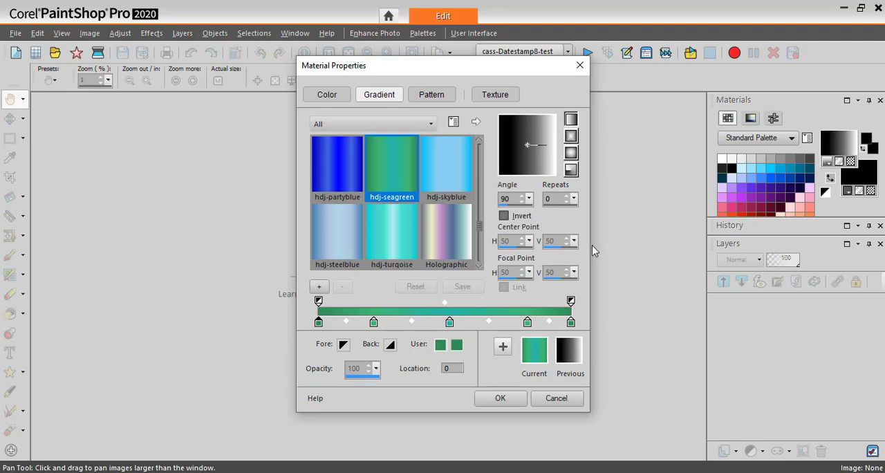
pyautogui.moveTo(607, 247)
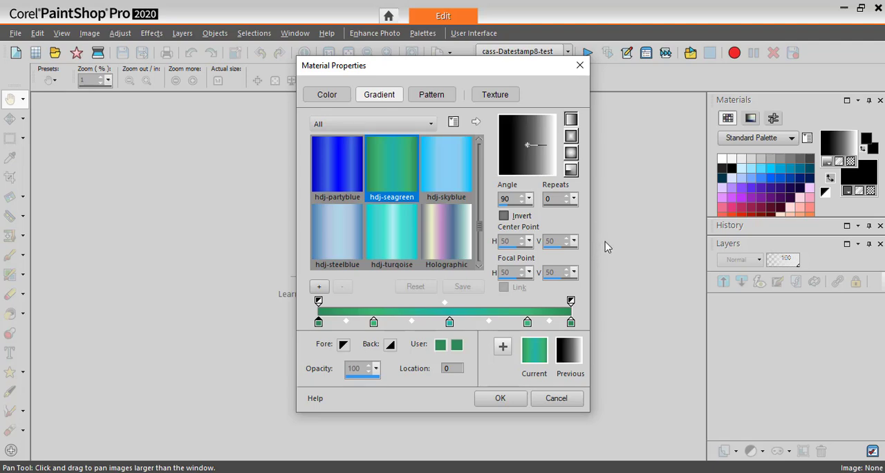